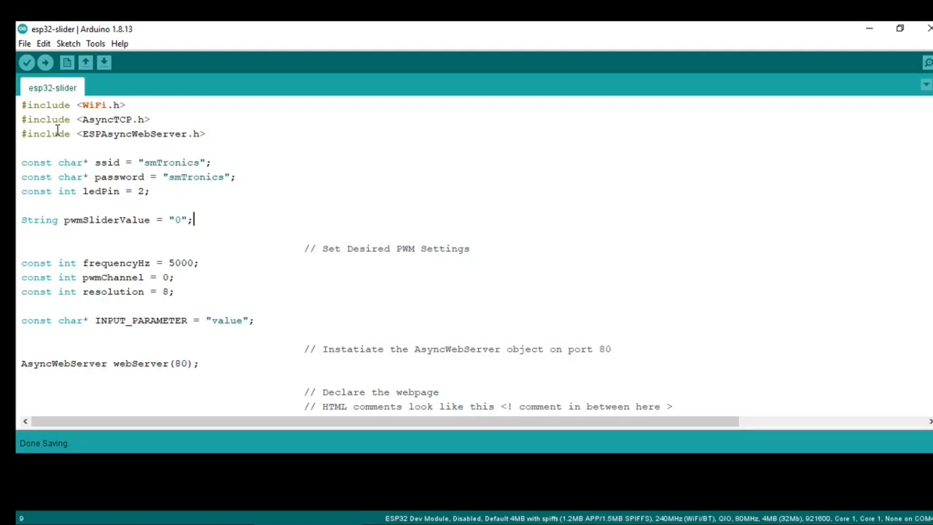
Step: Look over the AsyncTCP library and board options, then close the Library Manager unchanged
{"action": "double_click", "coordinate": [107, 119]}
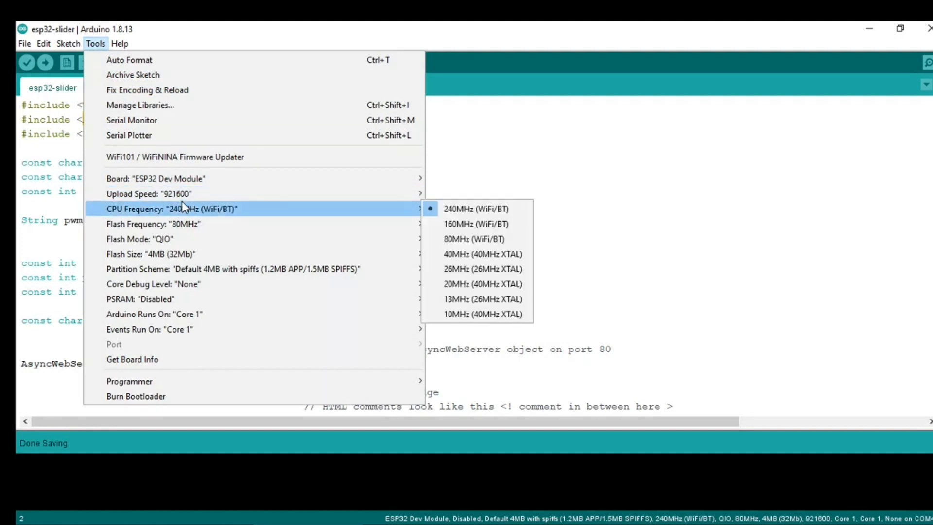
{"action": "left_click", "coordinate": [67, 43]}
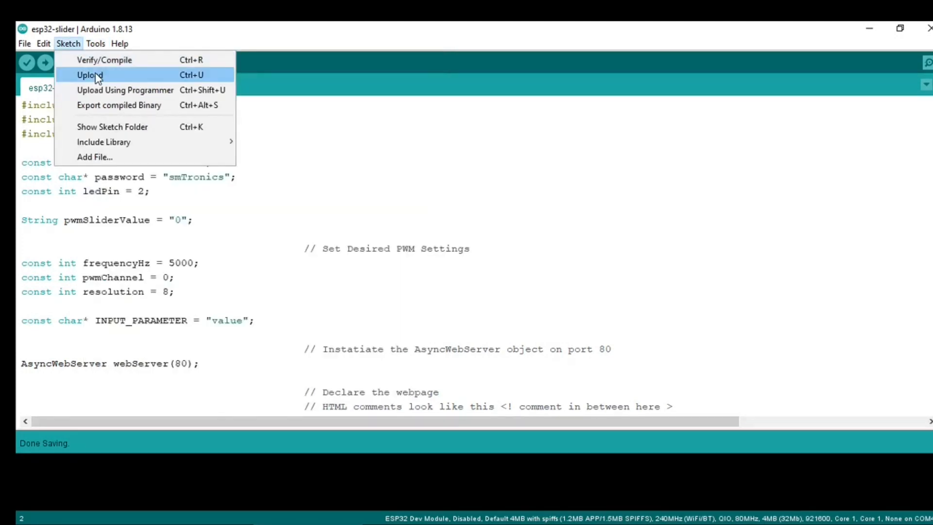
{"action": "left_click", "coordinate": [96, 43]}
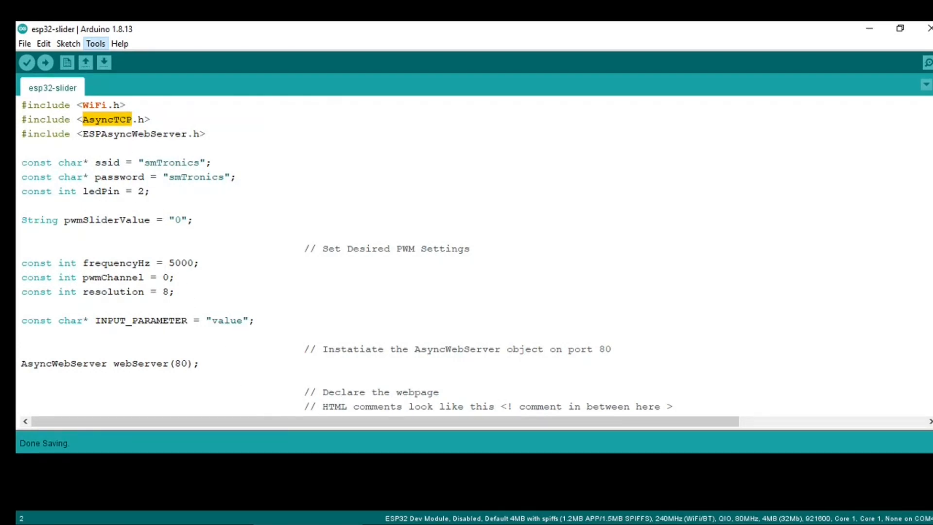
{"action": "left_click", "coordinate": [96, 43]}
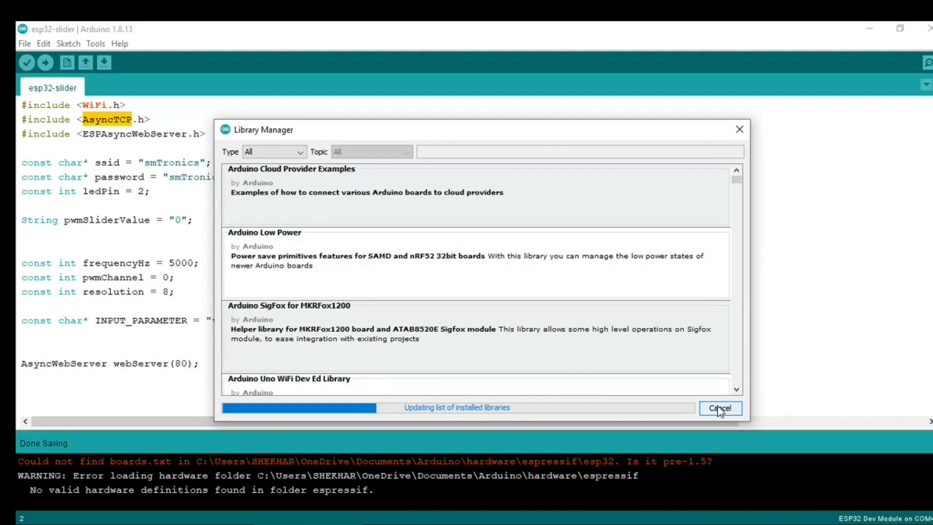
{"action": "left_click", "coordinate": [719, 408]}
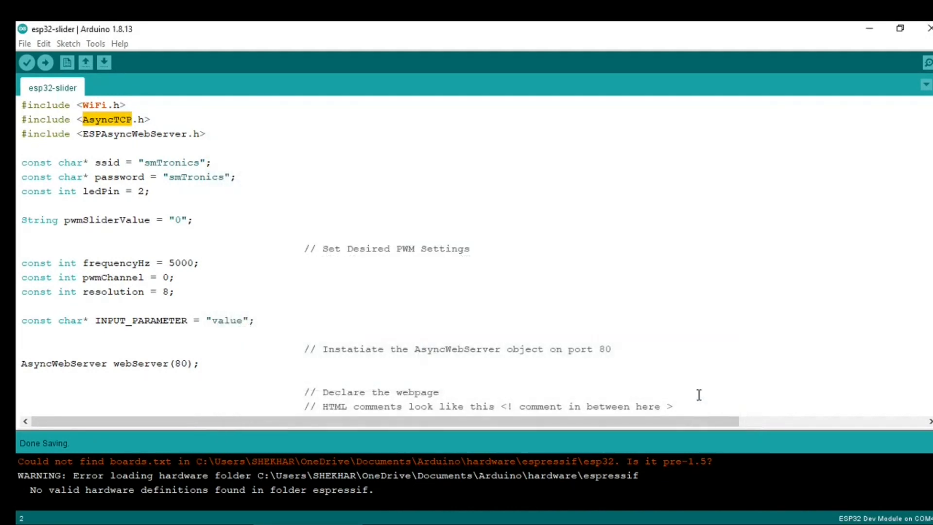
{"action": "mouse_move", "coordinate": [176, 172]}
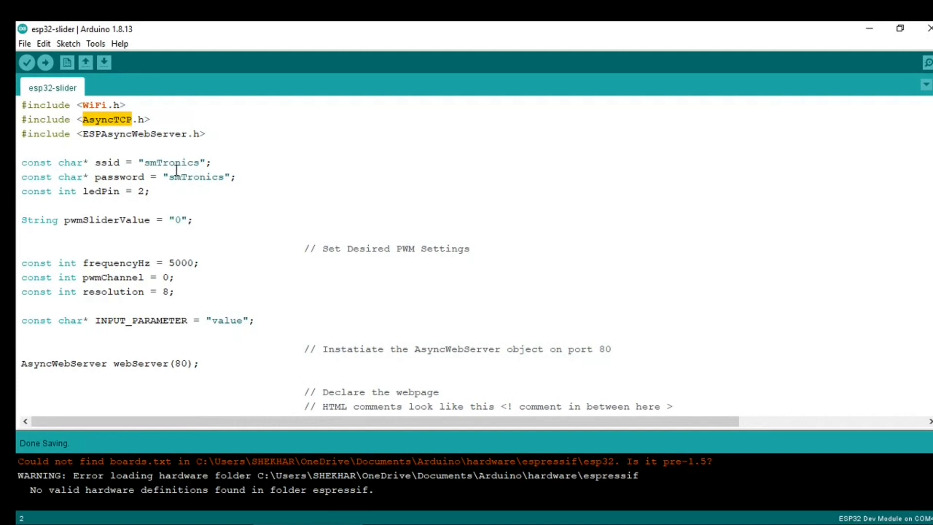
{"action": "mouse_move", "coordinate": [185, 307]}
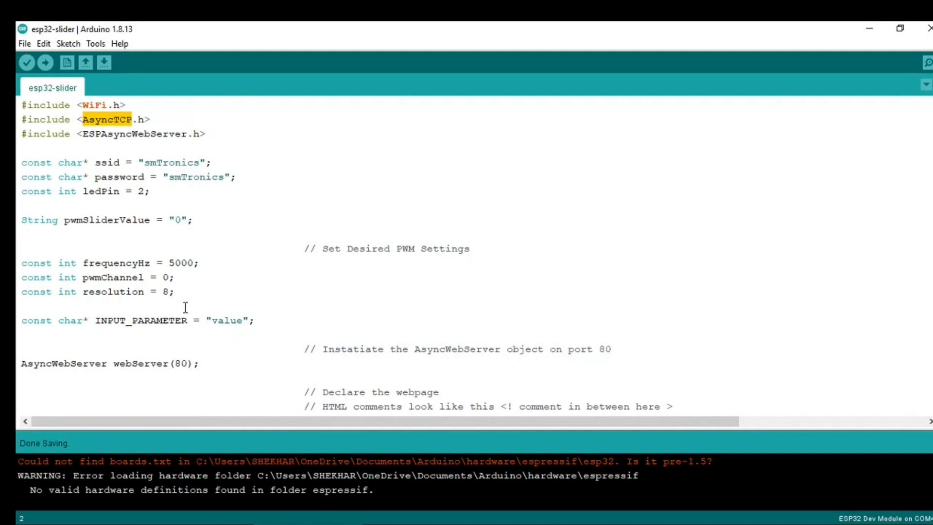
Step: Review the sketch code, selecting the ssid variable and scrolling down through it
{"action": "left_click", "coordinate": [22, 334]}
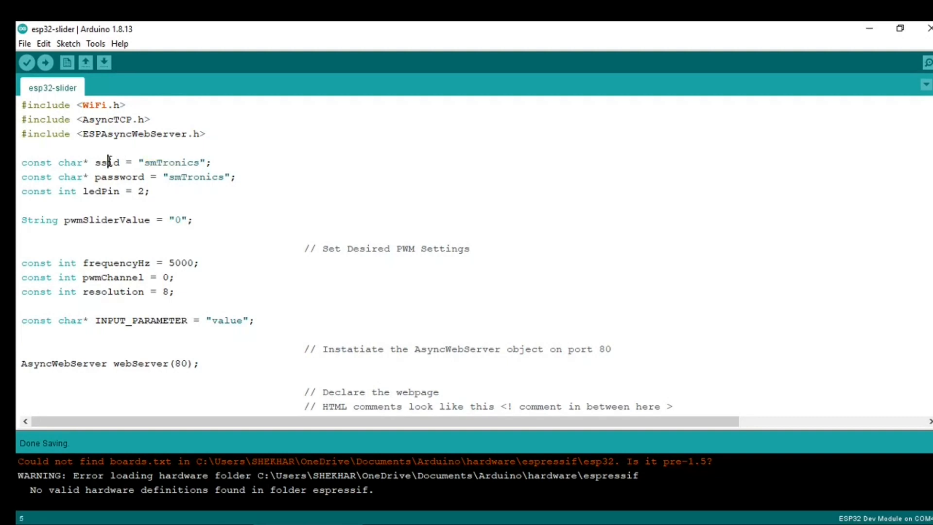
{"action": "double_click", "coordinate": [172, 162]}
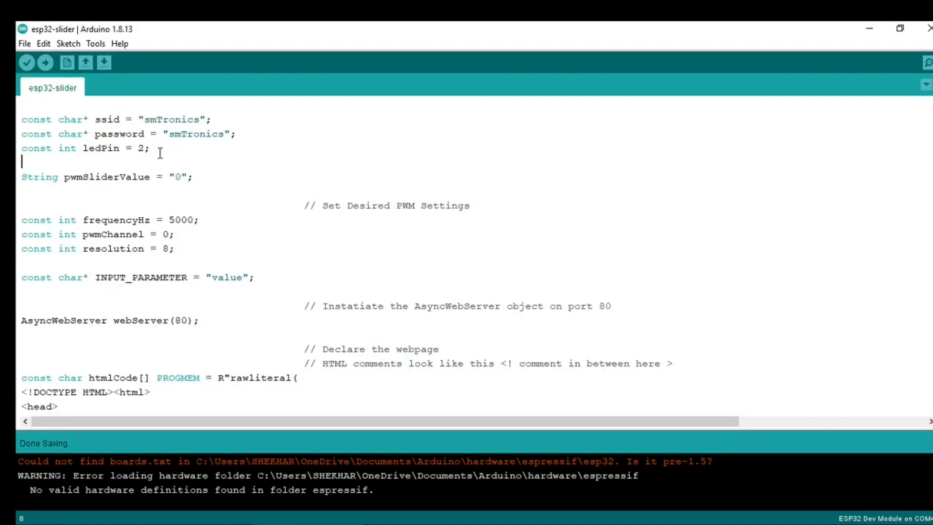
{"action": "scroll", "scroll_direction": "down", "scroll_amount": 3}
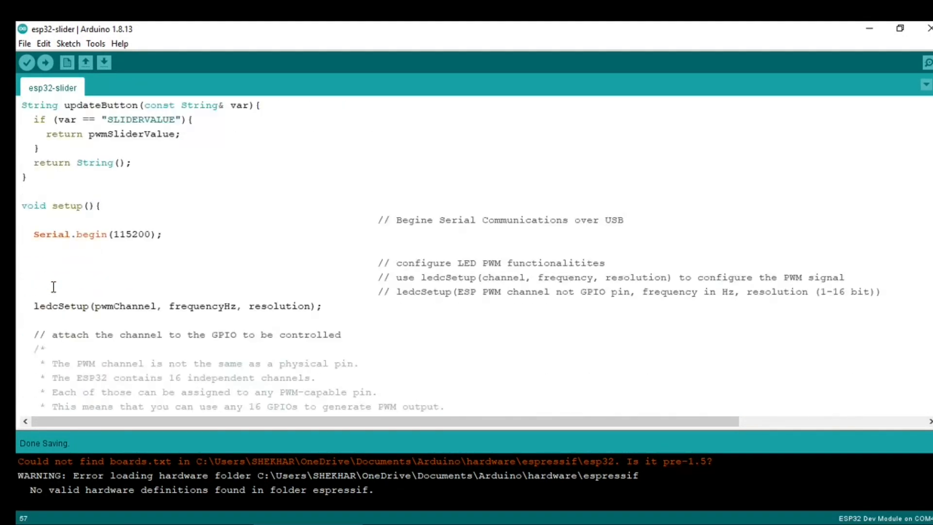
{"action": "scroll", "scroll_direction": "down", "scroll_amount": 3}
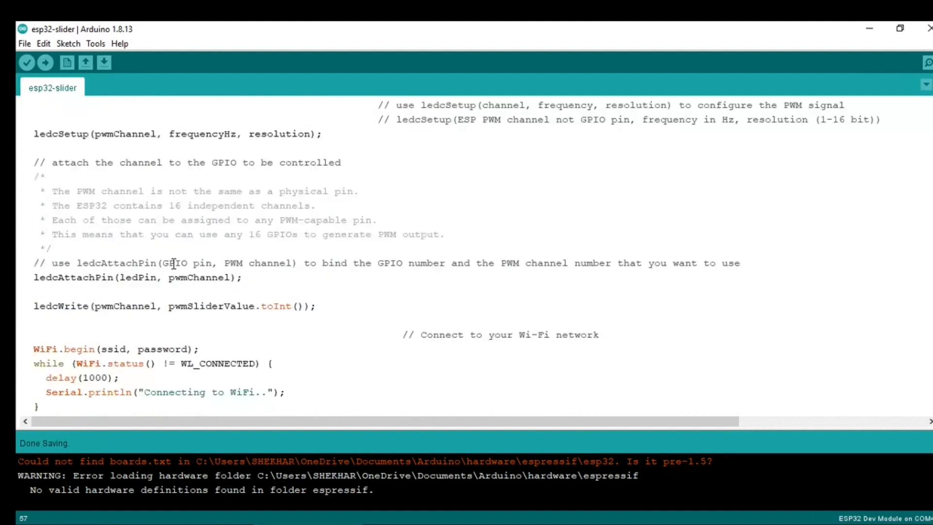
{"action": "scroll", "scroll_direction": "down", "scroll_amount": 3}
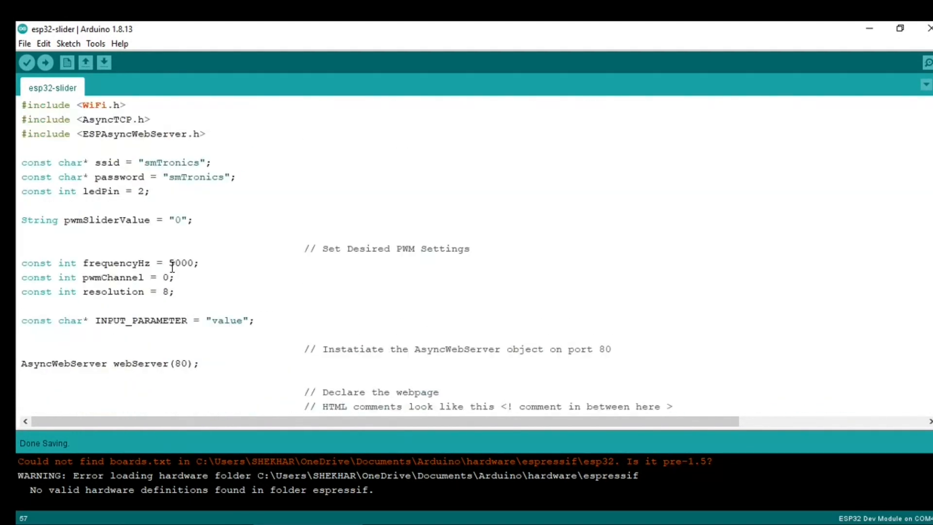
Step: Confirm the COM4 port, then compile and upload the esp32-slider sketch until done
{"action": "left_click", "coordinate": [95, 43]}
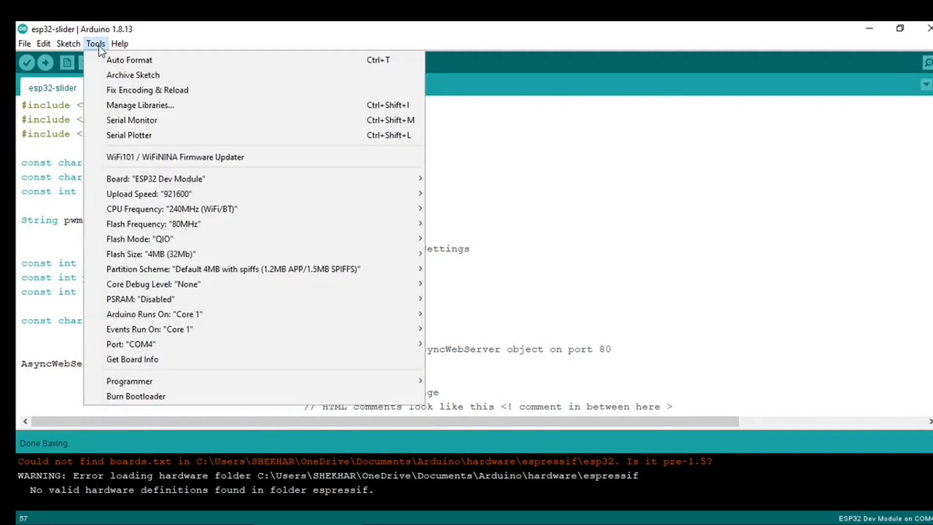
{"action": "mouse_move", "coordinate": [281, 316]}
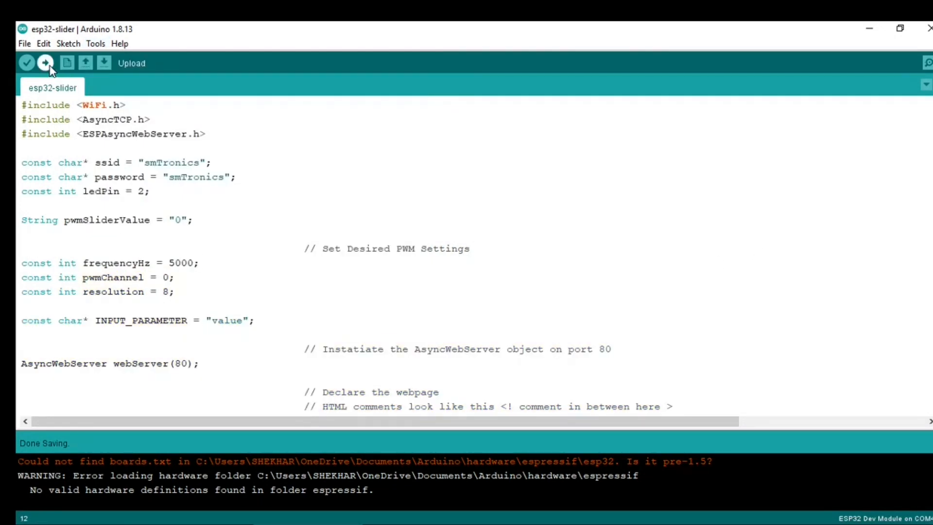
{"action": "left_click", "coordinate": [46, 63]}
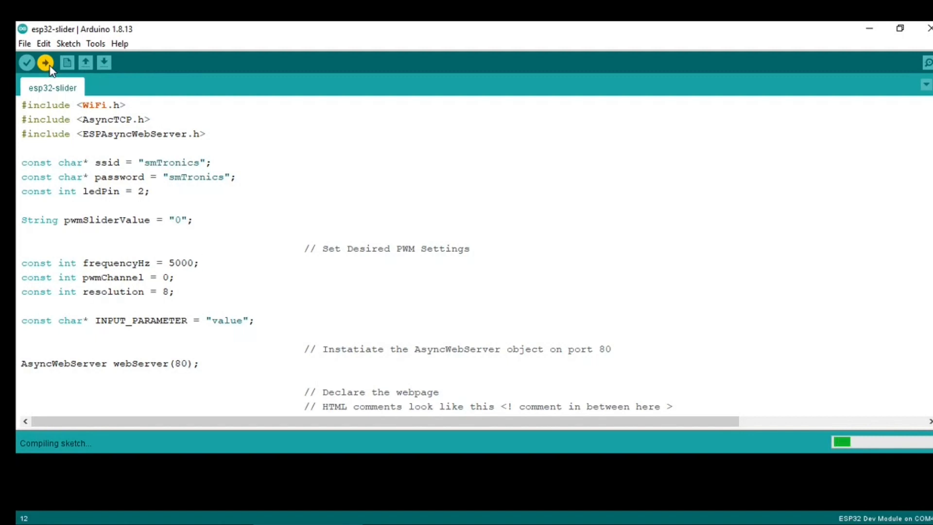
{"action": "left_click", "coordinate": [201, 262]}
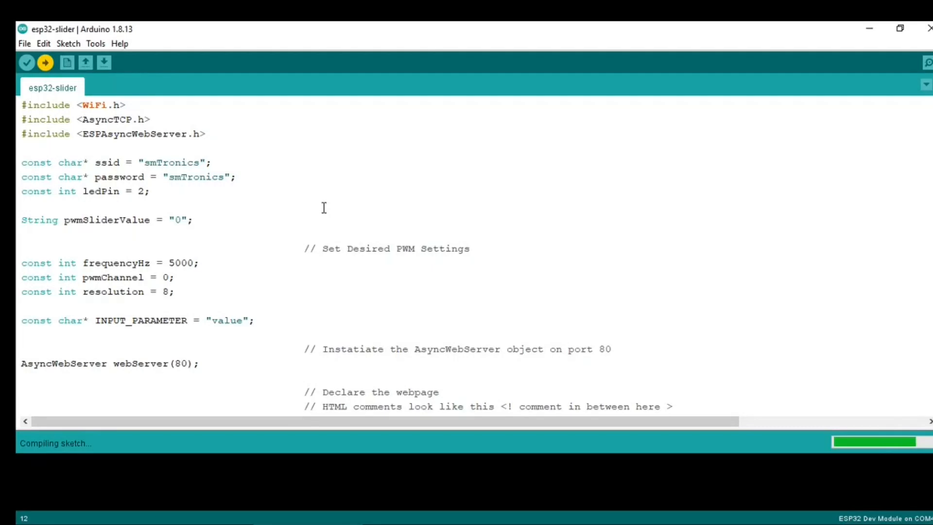
{"action": "left_click", "coordinate": [201, 262]}
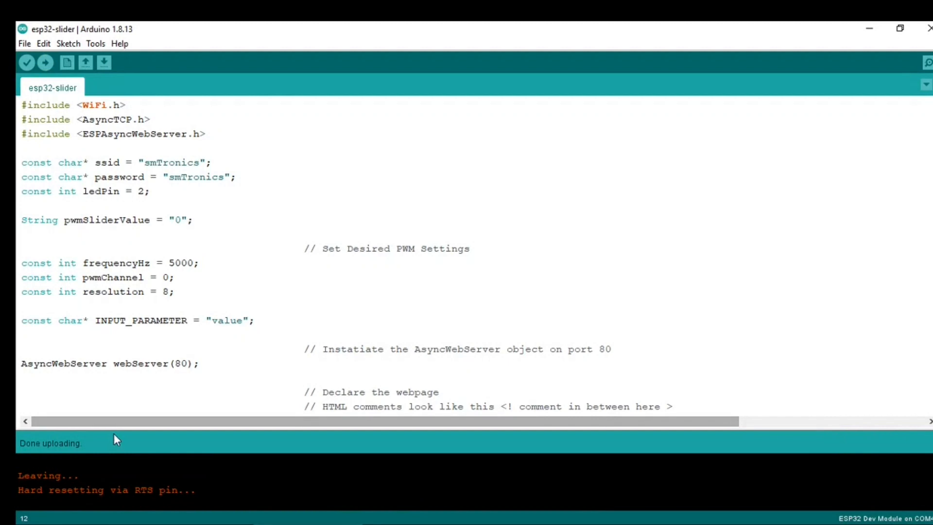
{"action": "mouse_move", "coordinate": [440, 27]}
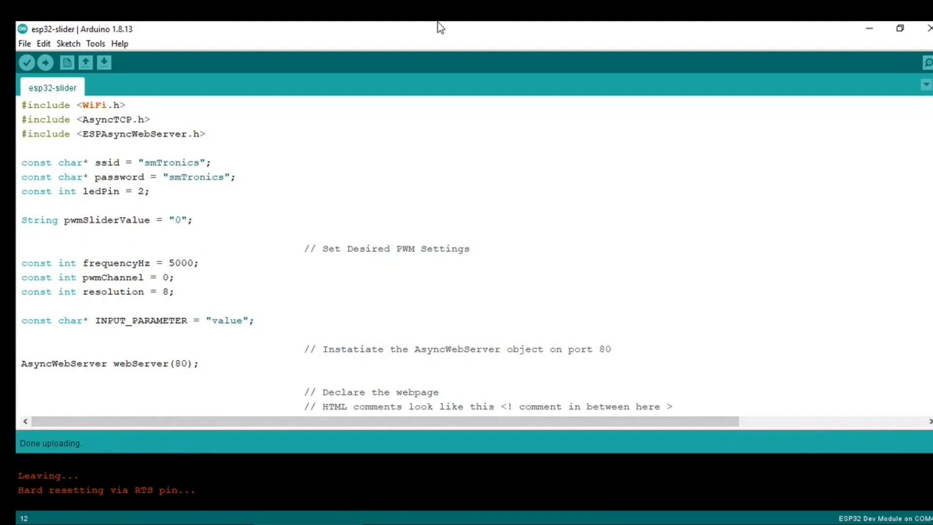
Step: Open the Serial Monitor from the Tools menu and choose 115200 baud
{"action": "left_click", "coordinate": [95, 43]}
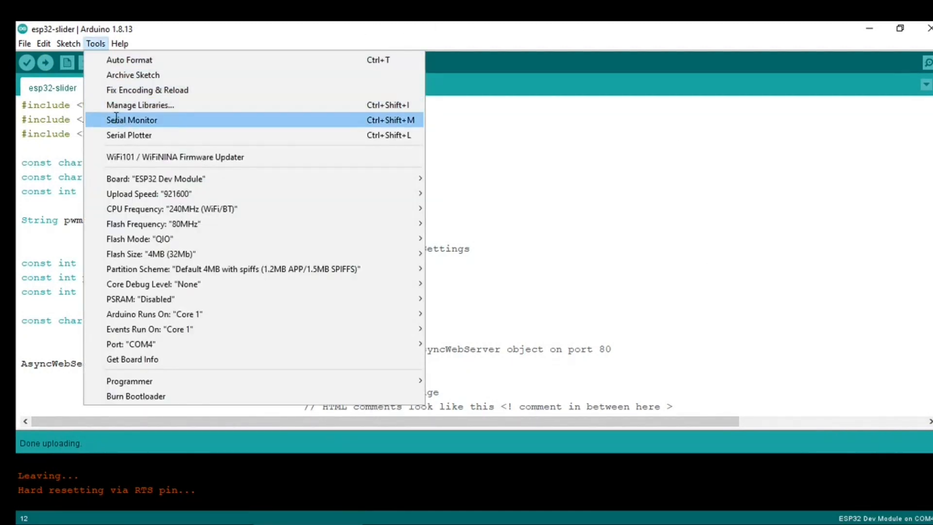
{"action": "left_click", "coordinate": [131, 120]}
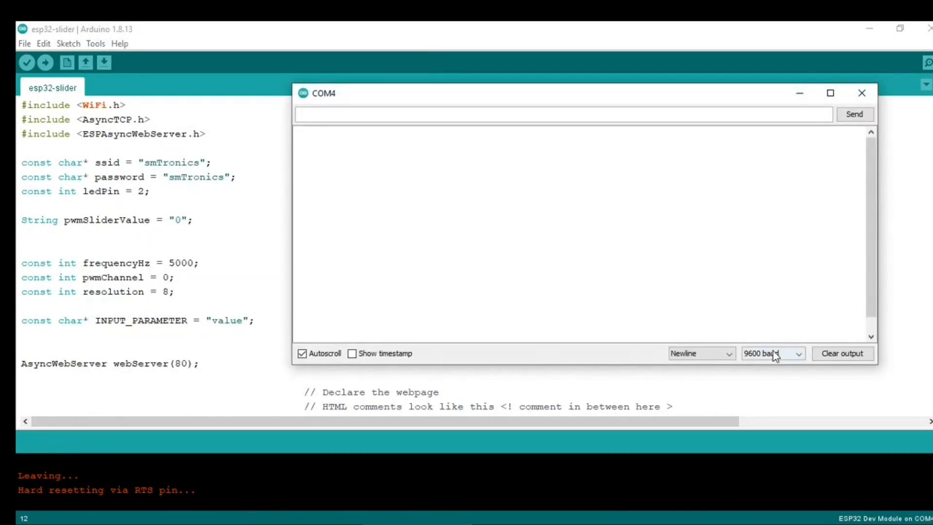
{"action": "left_click", "coordinate": [772, 353]}
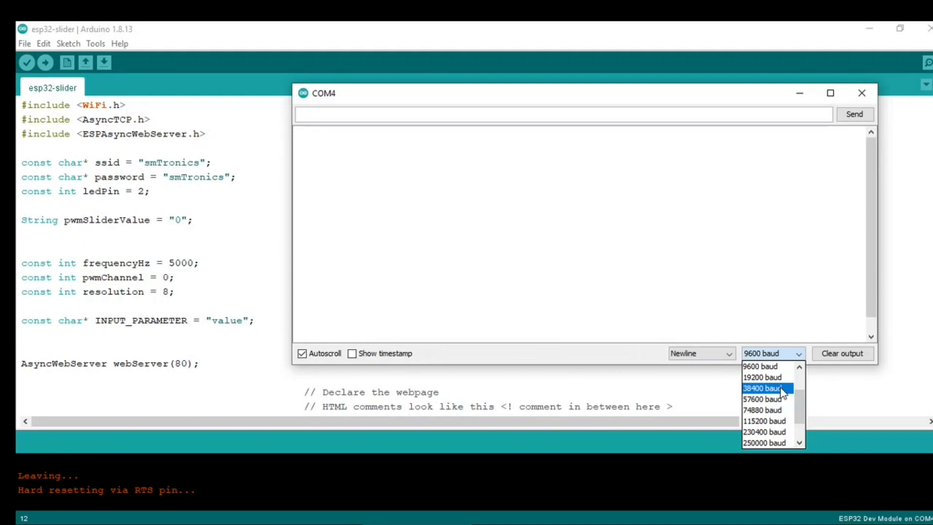
{"action": "left_click", "coordinate": [764, 421]}
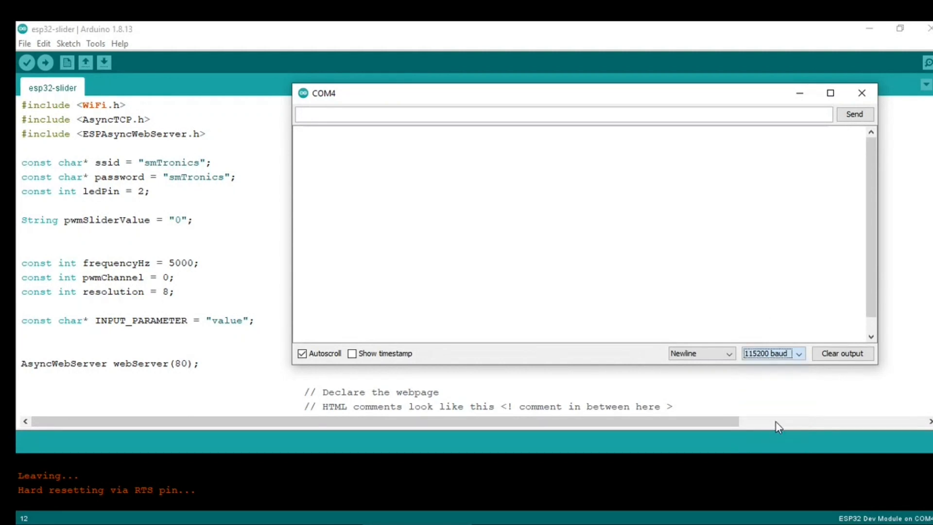